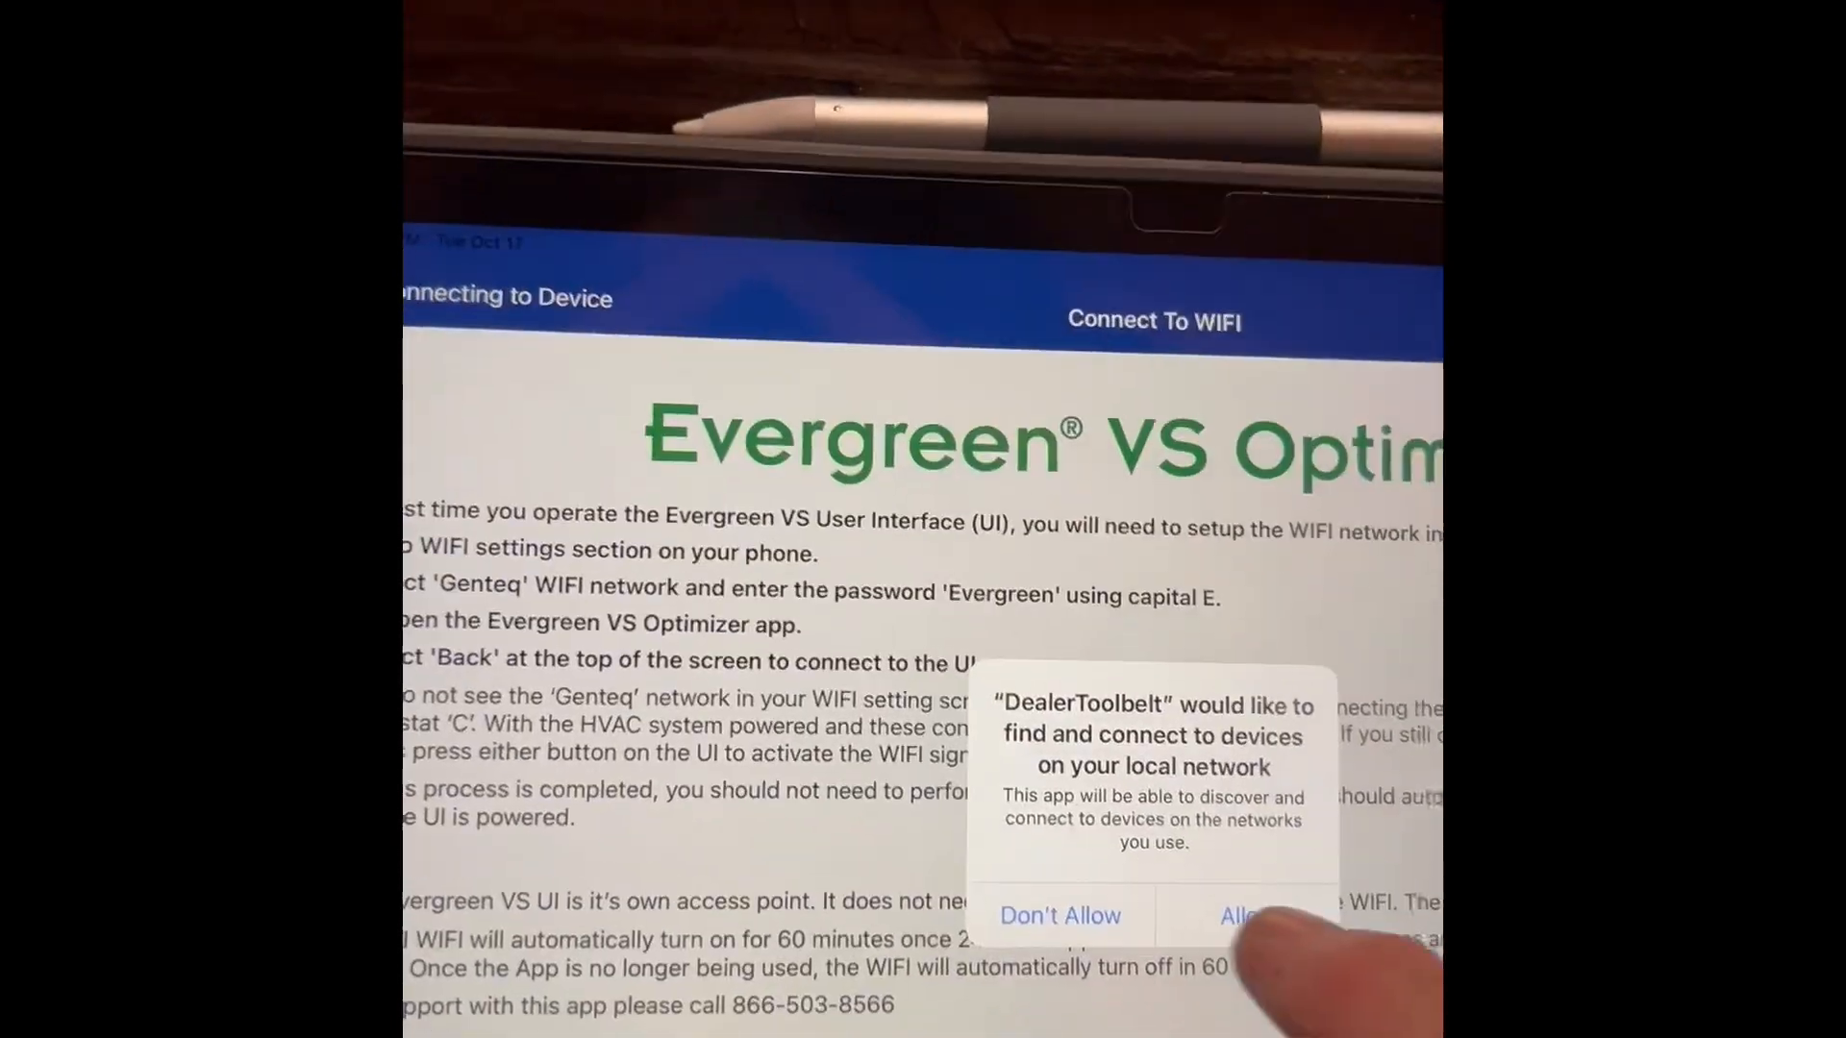
- Allow DealerToolbelt to find and connect to devices on the local network
click(1248, 915)
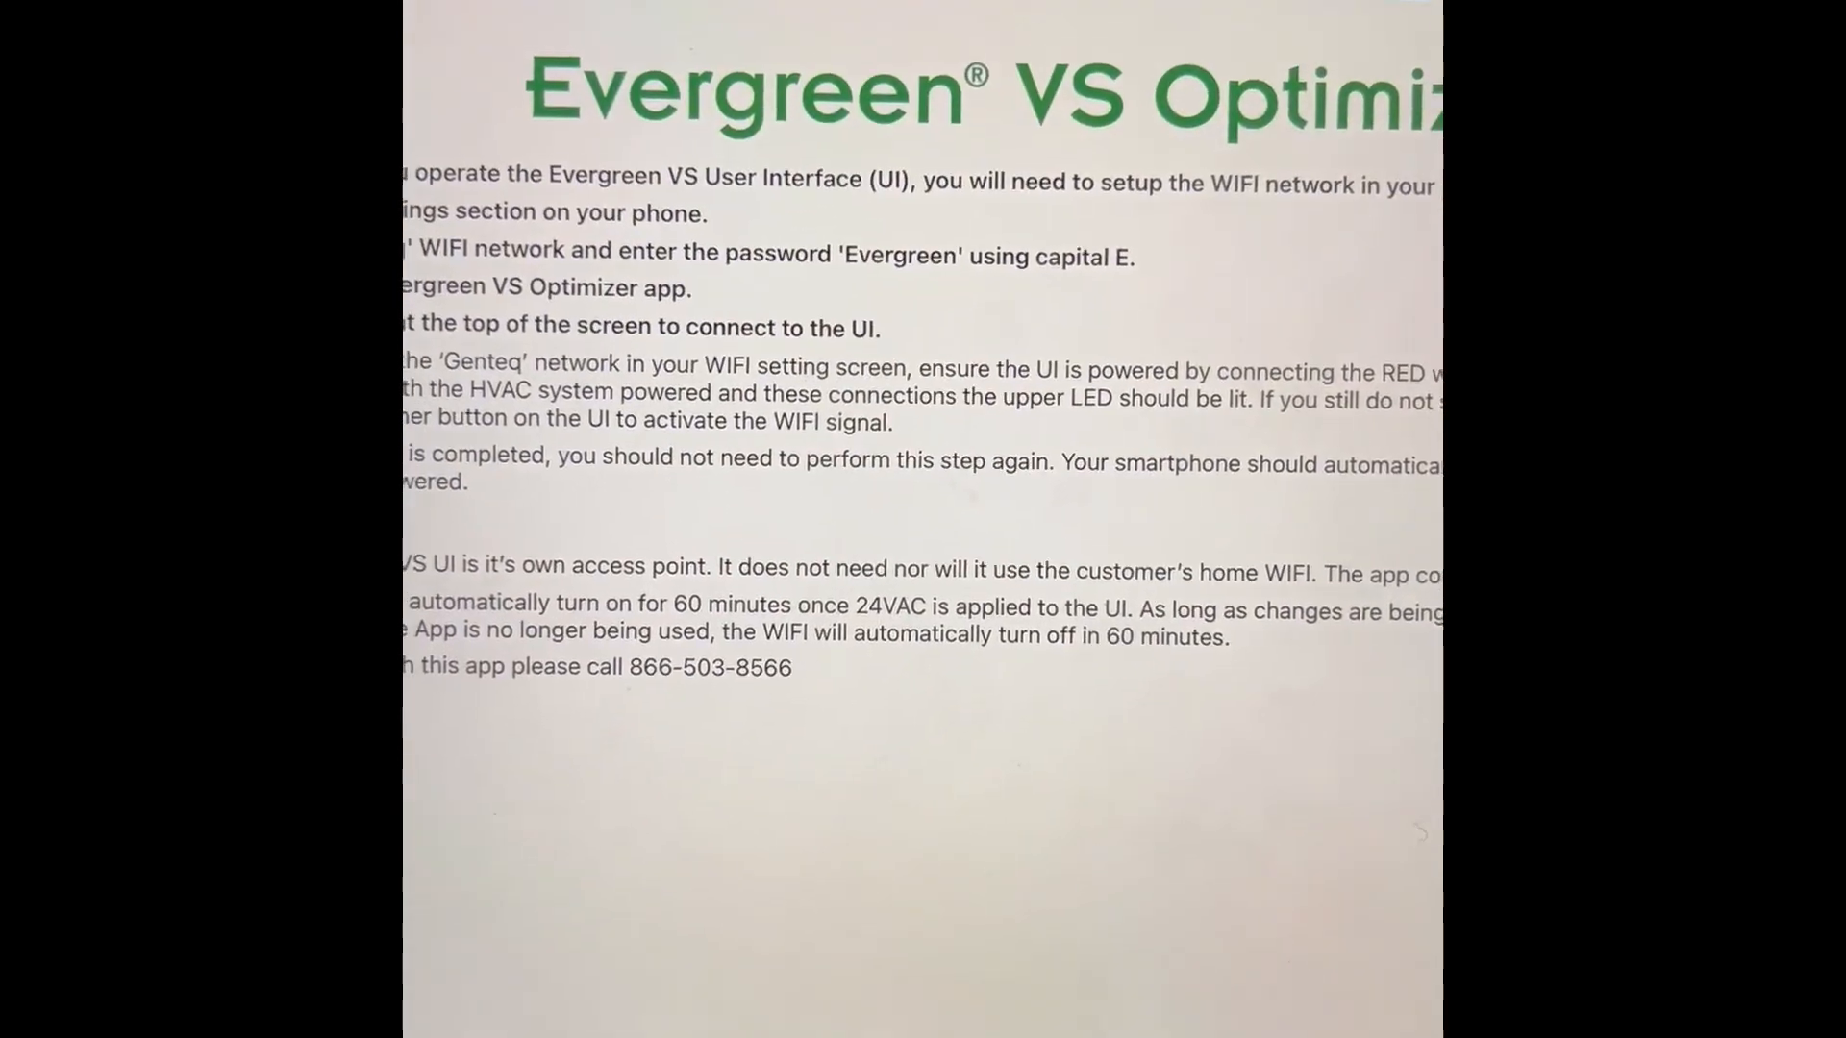